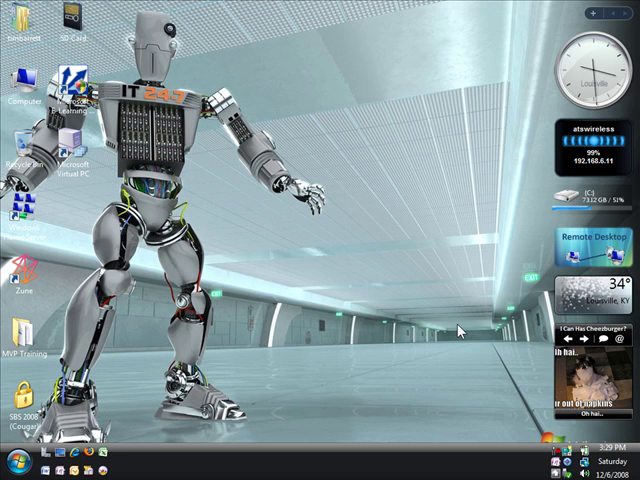
pyautogui.moveTo(456, 330)
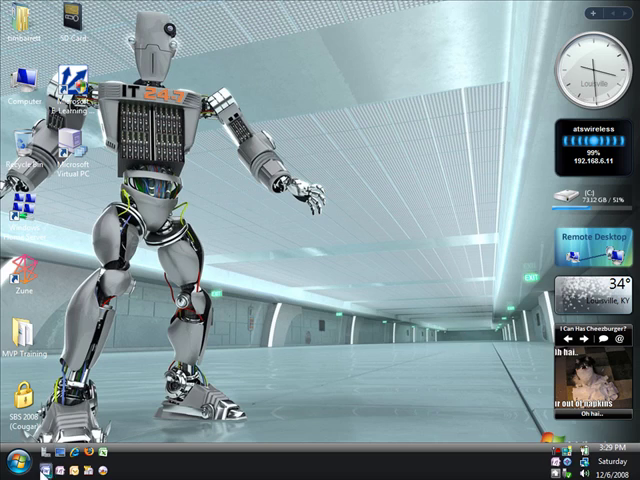
# - Bring up the Start menu listing Remote Desktop Connection among its programs
pyautogui.click(16, 468)
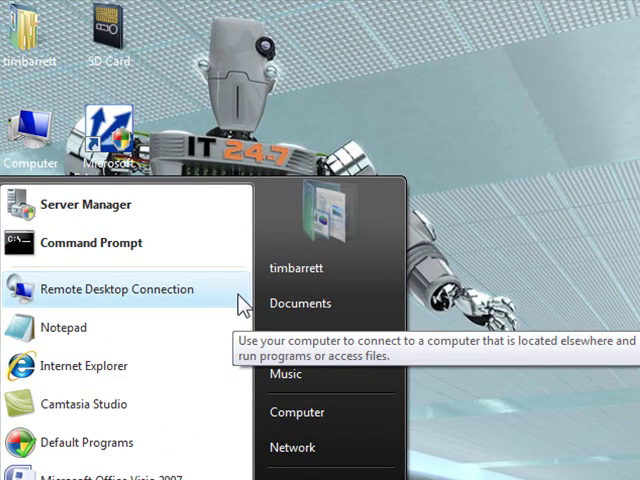
# - Connect to the Hyper-V server at 192.168.0.59 and sign in to its desktop
pyautogui.click(114, 288)
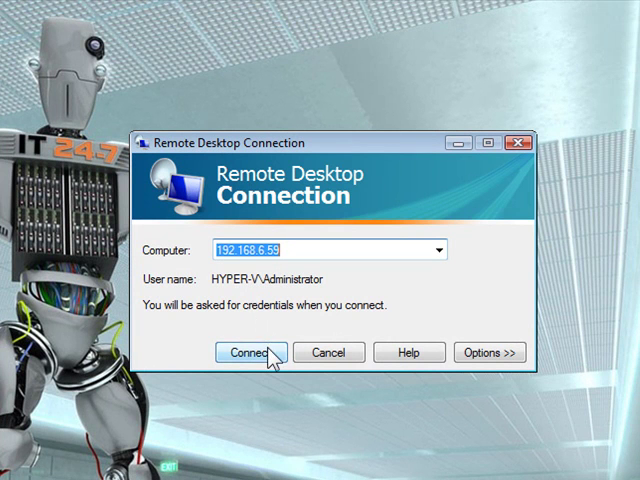
pyautogui.click(252, 352)
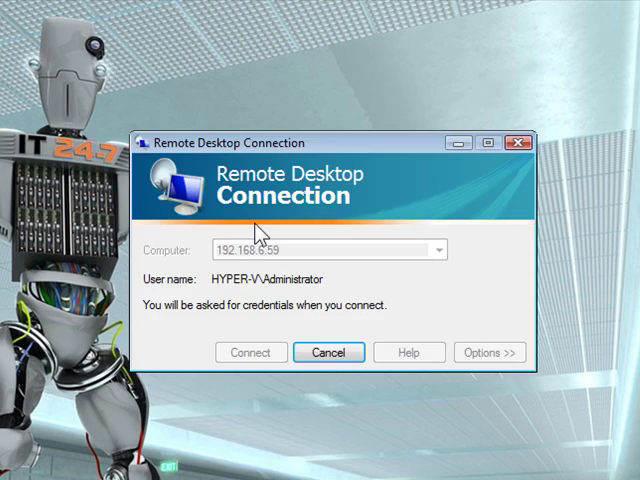
pyautogui.click(252, 352)
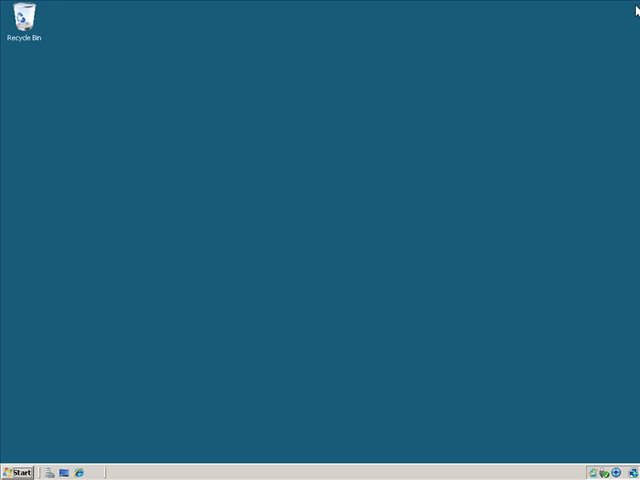
pyautogui.moveTo(64, 404)
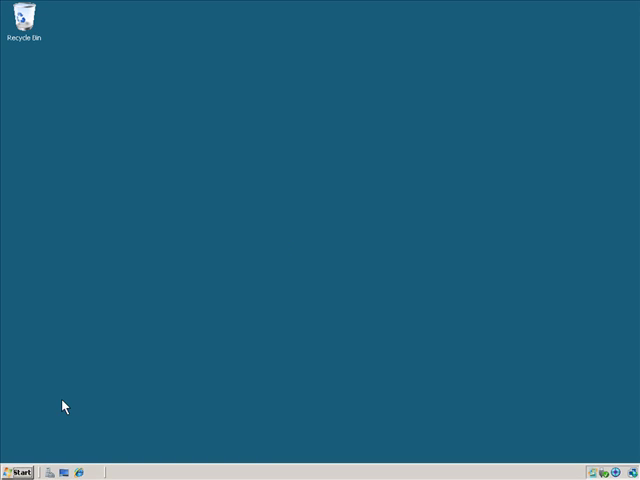
# - Launch Hyper-V Manager from the server's Start menu and review its Actions pane
pyautogui.click(18, 472)
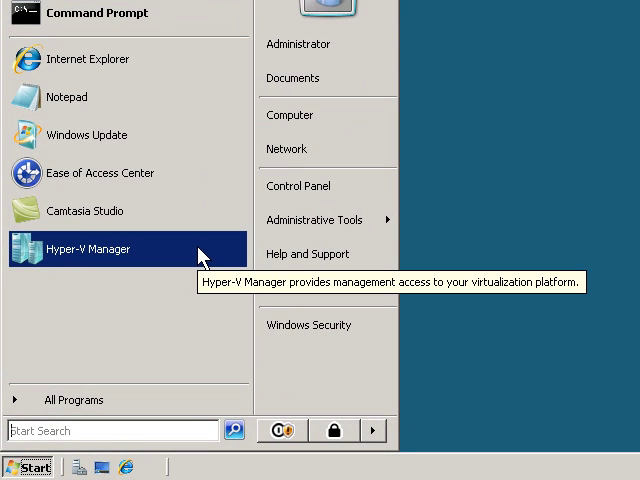
pyautogui.click(88, 250)
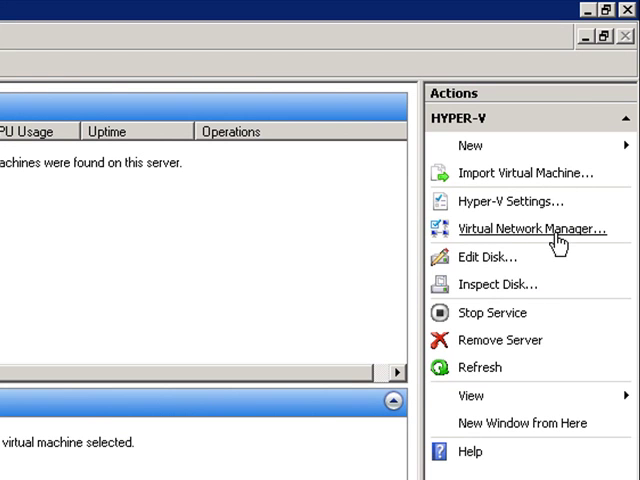
pyautogui.click(530, 228)
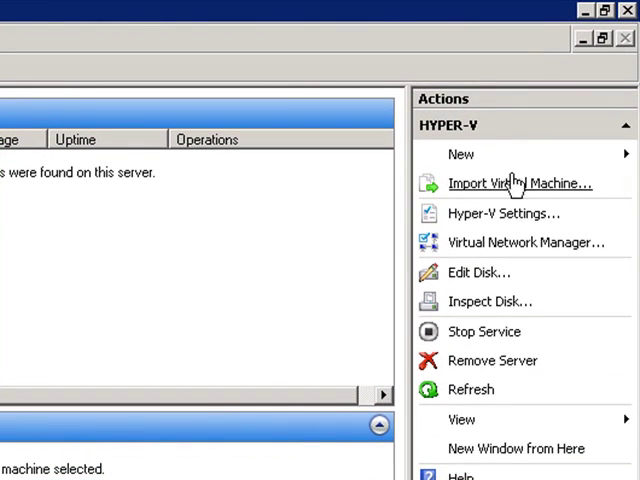
# - Start the New Virtual Machine Wizard from the Actions pane's New menu
pyautogui.click(460, 154)
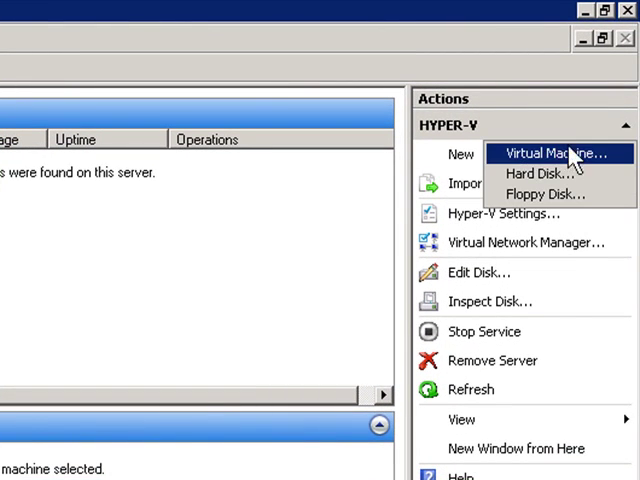
pyautogui.click(560, 152)
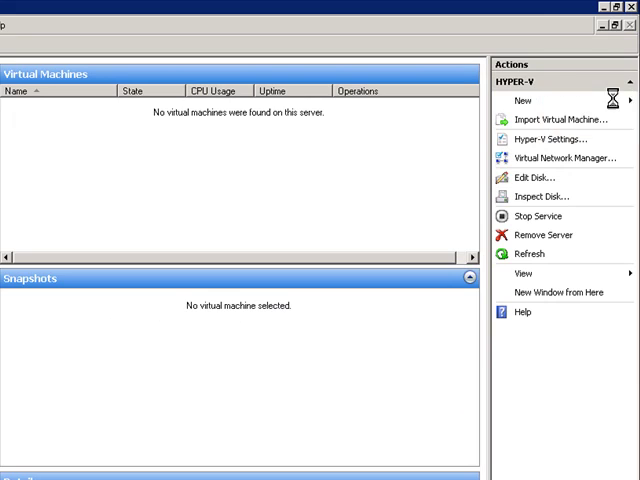
pyautogui.click(516, 100)
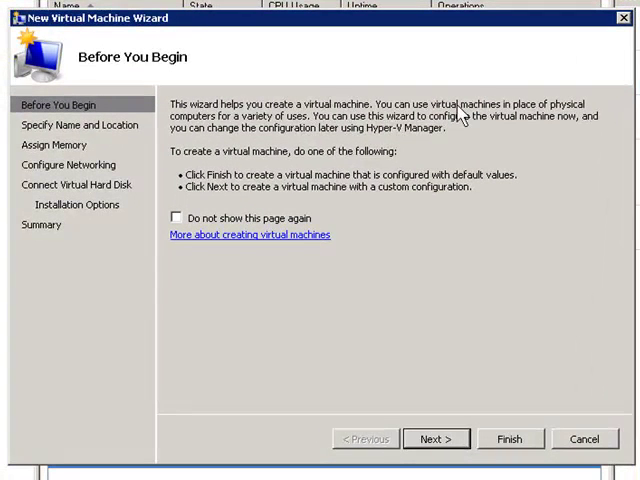
pyautogui.moveTo(80, 240)
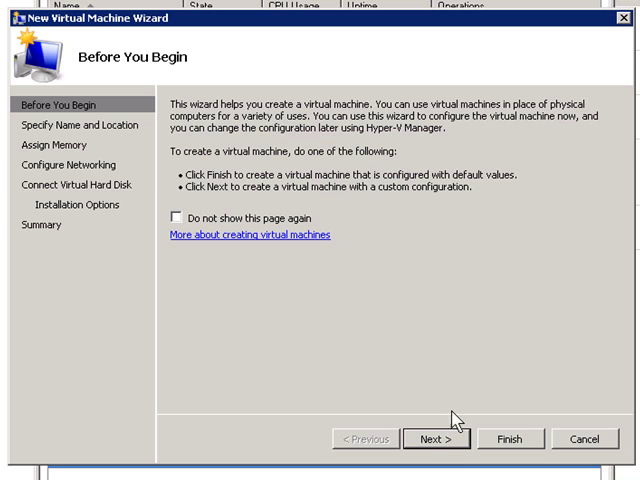
# - Name the new virtual machine SBS2008RTM
pyautogui.click(436, 440)
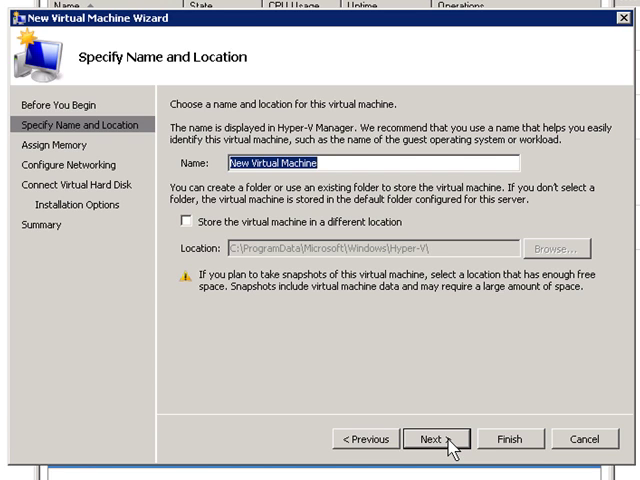
pyautogui.write('SBS200')
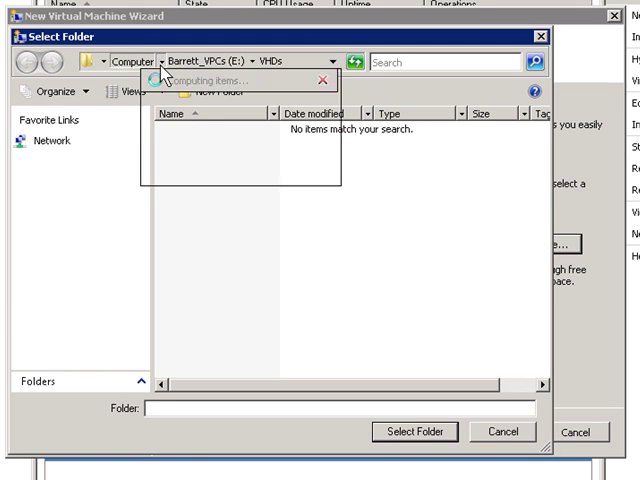
# - Store the virtual machine in a different location, choosing the E:\VHDs folder
pyautogui.click(258, 60)
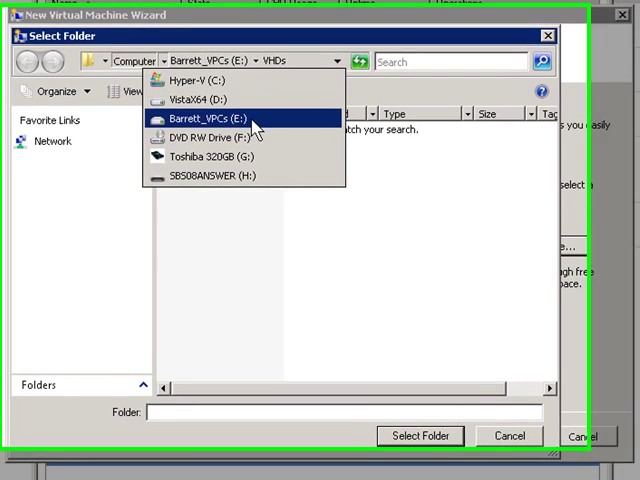
pyautogui.click(220, 120)
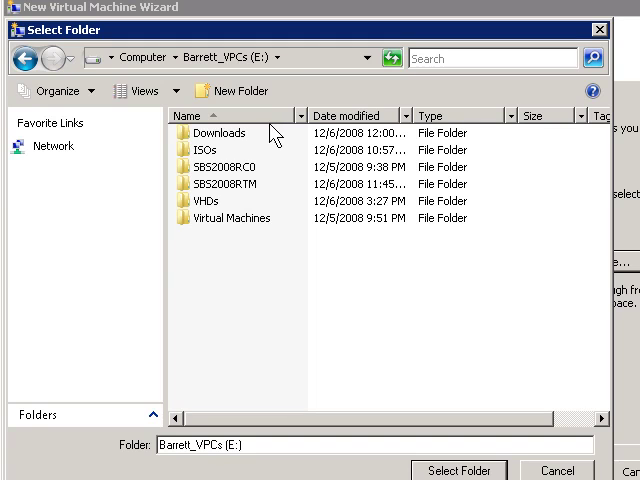
pyautogui.click(208, 202)
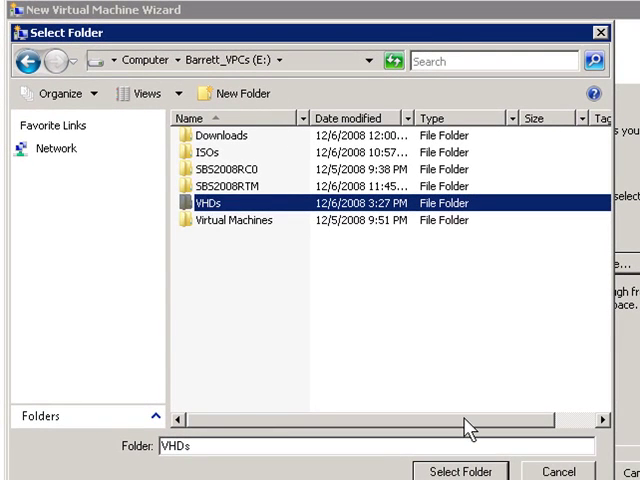
pyautogui.doubleClick(212, 204)
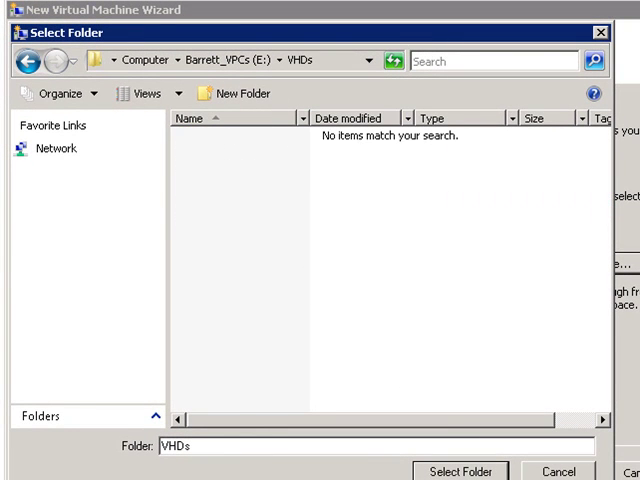
pyautogui.click(460, 472)
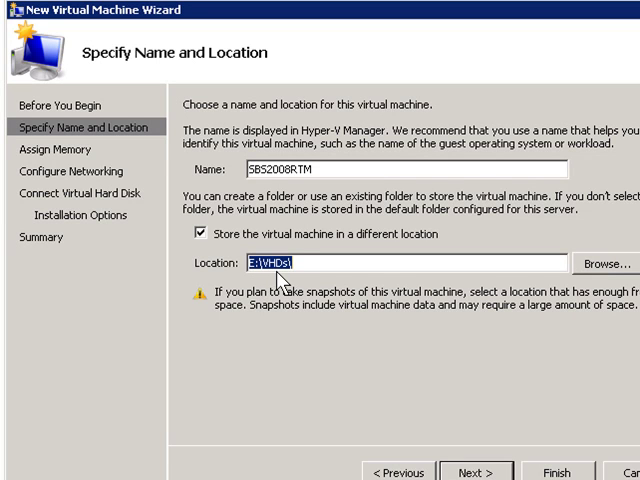
pyautogui.moveTo(296, 284)
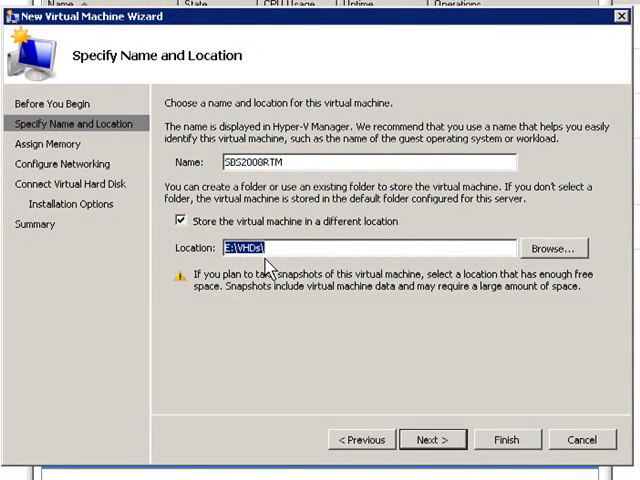
pyautogui.click(290, 164)
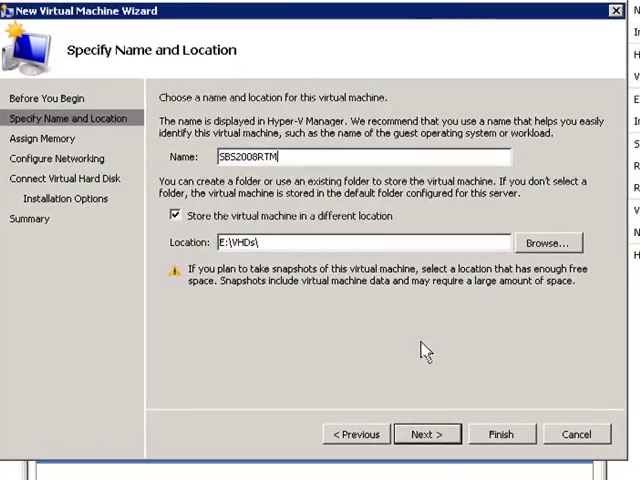
# - Assign the virtual machine 3500 MB of memory
pyautogui.click(428, 434)
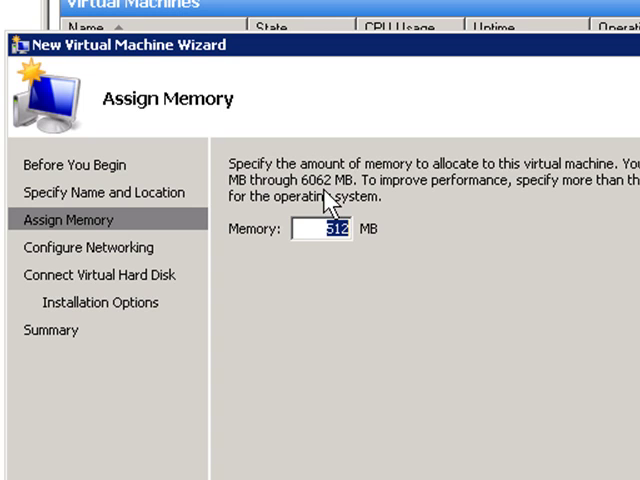
pyautogui.write('3')
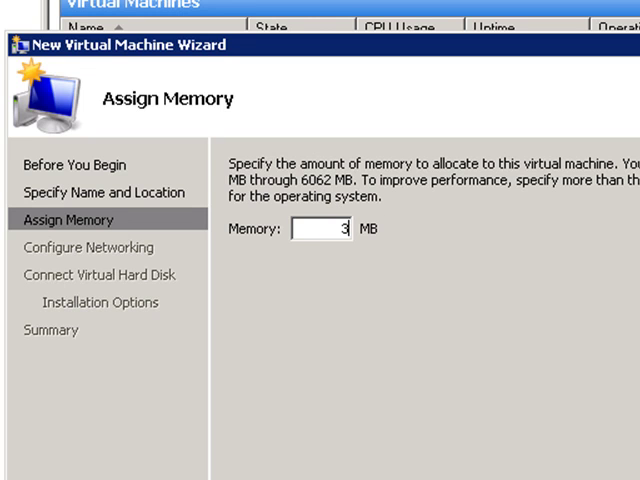
pyautogui.write('500')
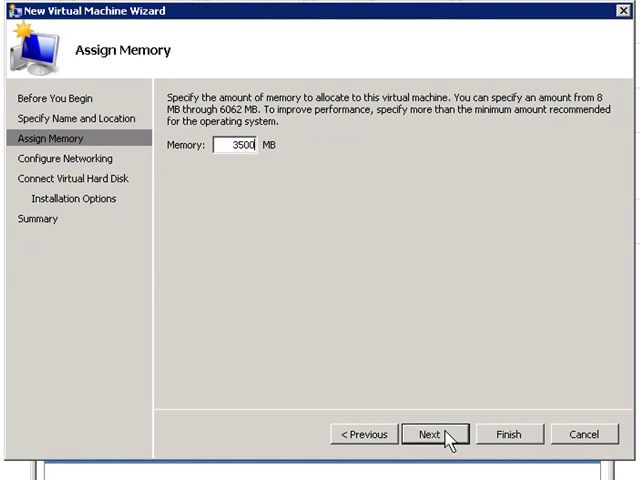
# - Keep the network adapter's connection set to Not Connected
pyautogui.click(434, 432)
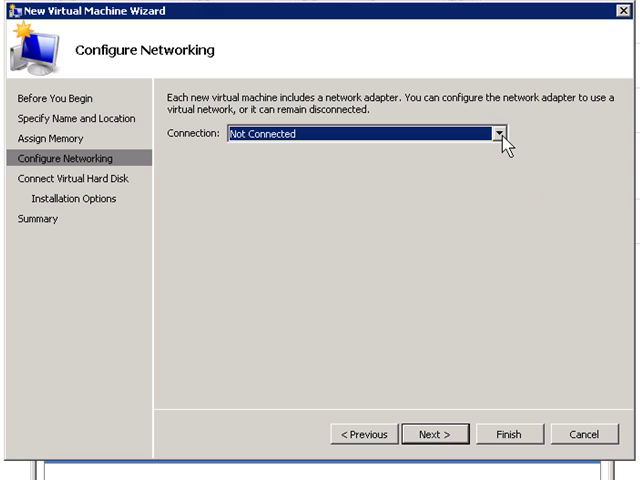
pyautogui.click(494, 144)
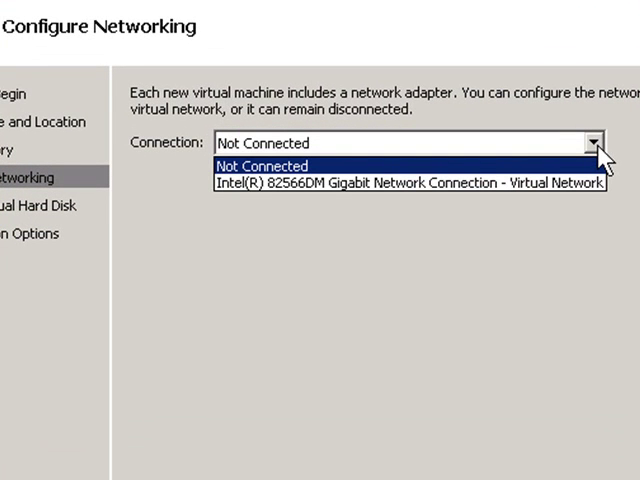
pyautogui.moveTo(450, 190)
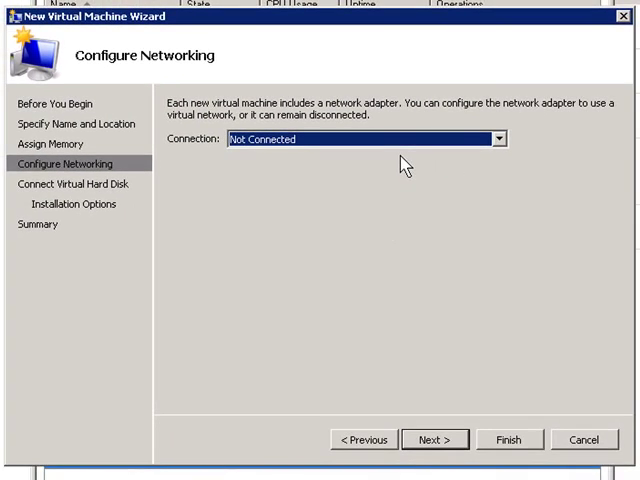
# - Set the new SBS2008RTM.vhd virtual hard disk size to 60 GB
pyautogui.click(434, 440)
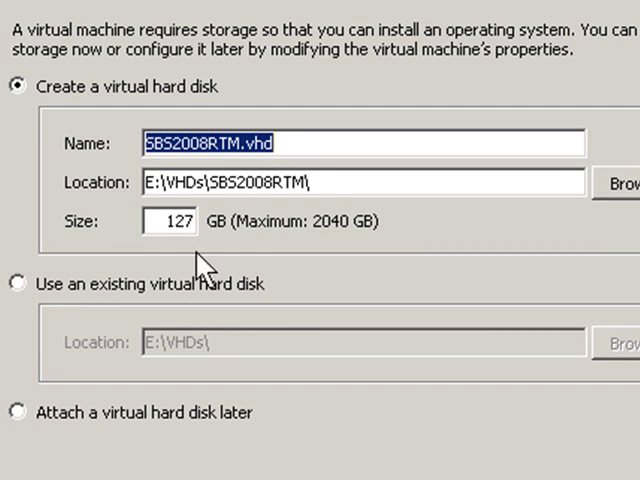
pyautogui.click(172, 220)
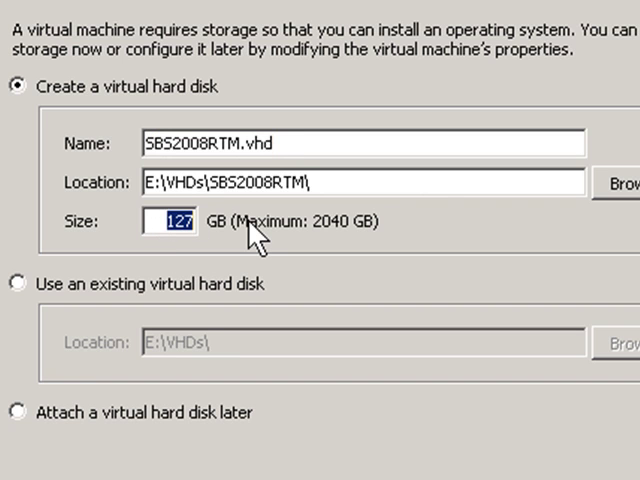
pyautogui.write('6')
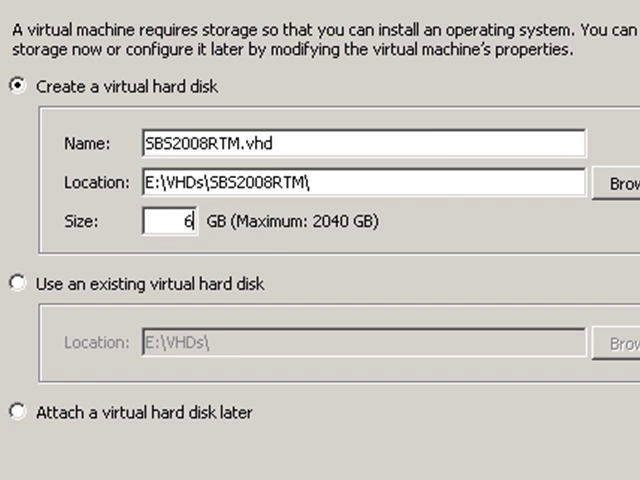
pyautogui.write('0')
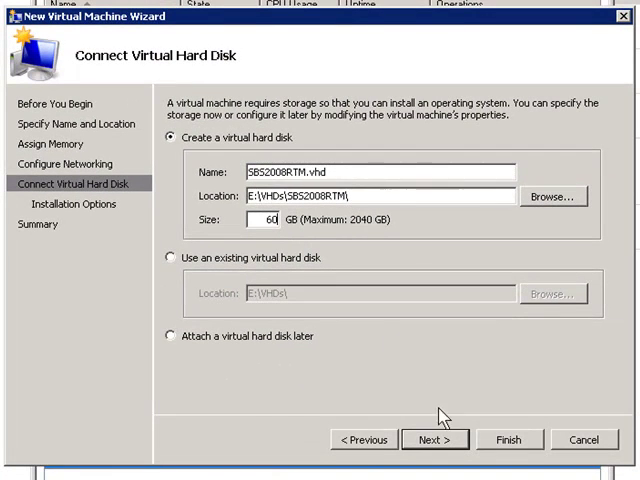
# - Proceed to the Installation Options page, leaving 'install an operating system later' chosen
pyautogui.click(434, 440)
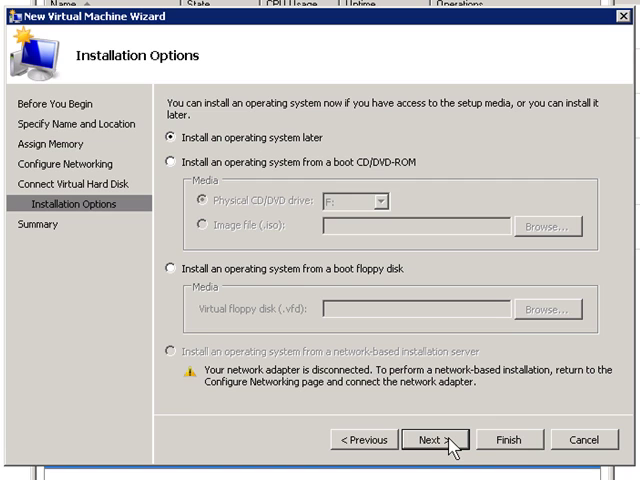
# - Review the Summary and finish, so SBS2008RTM appears in the machine list as Off
pyautogui.click(434, 440)
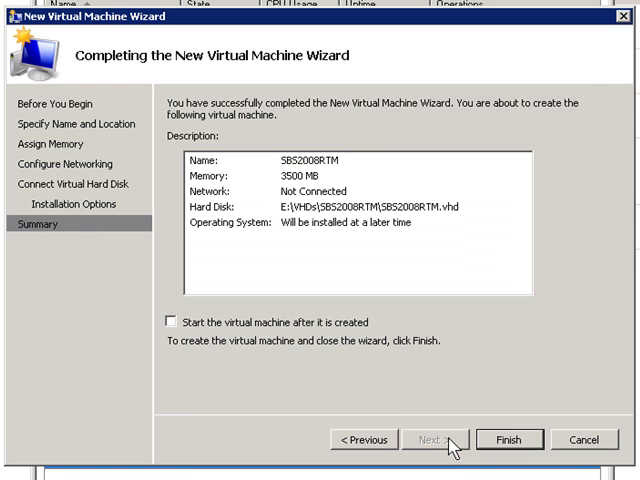
pyautogui.moveTo(336, 168)
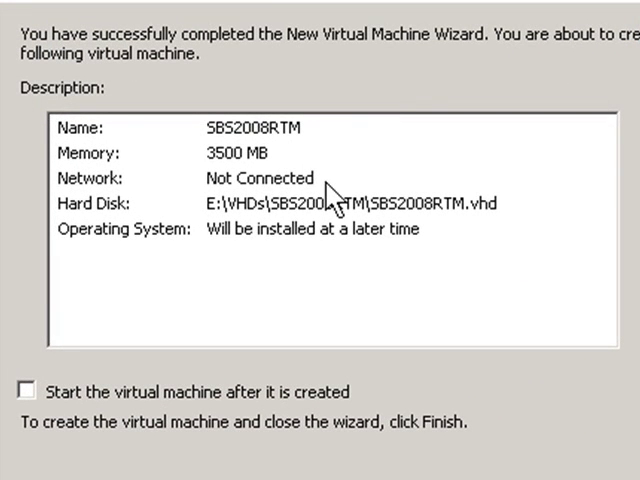
pyautogui.moveTo(504, 228)
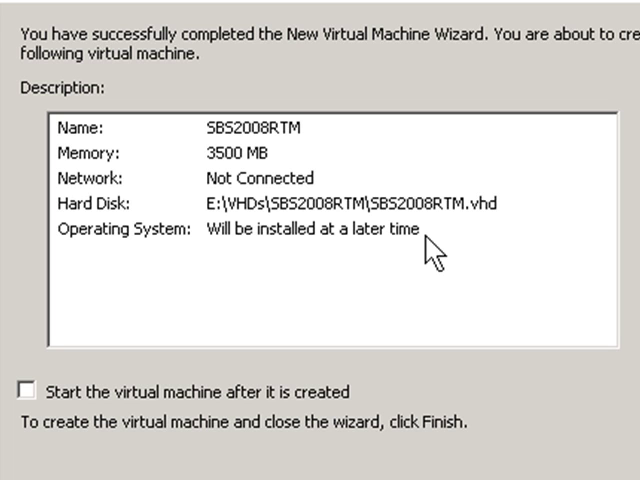
pyautogui.moveTo(24, 416)
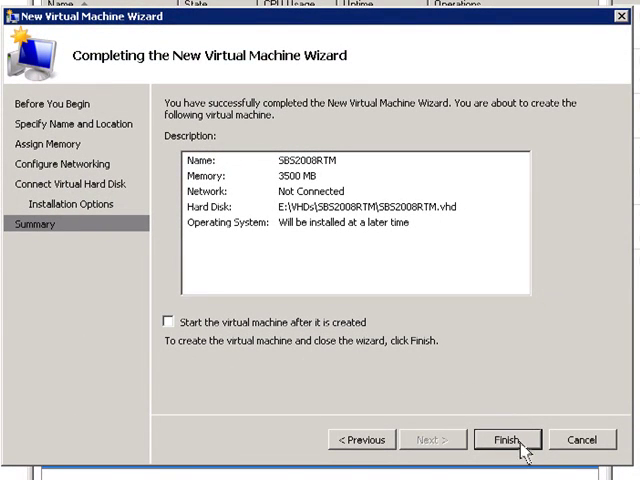
pyautogui.click(508, 440)
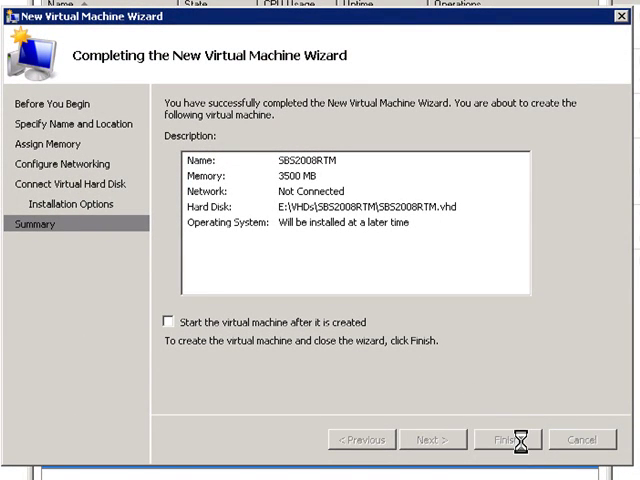
pyautogui.click(508, 440)
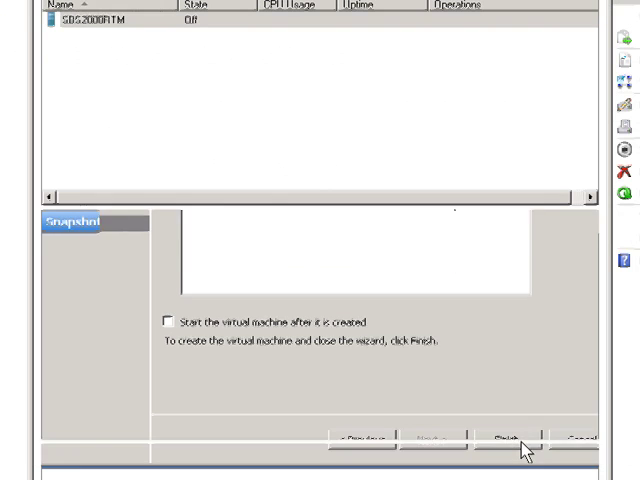
pyautogui.click(500, 440)
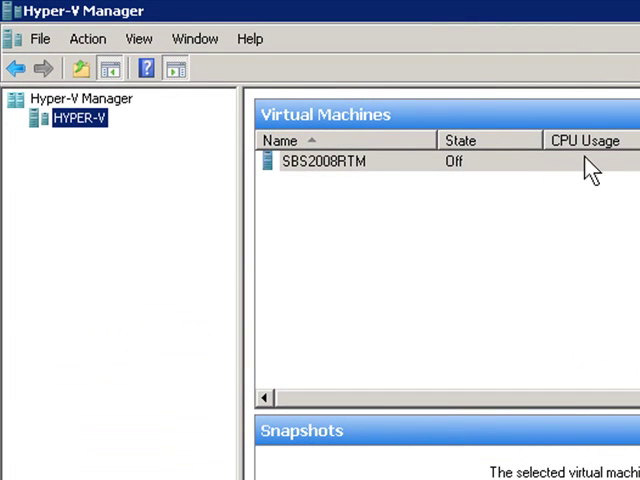
# - Review SBS2008RTM's settings, stepping through Memory, Processor and the IDE Controller 1 DVD Drive
pyautogui.rightClick(324, 160)
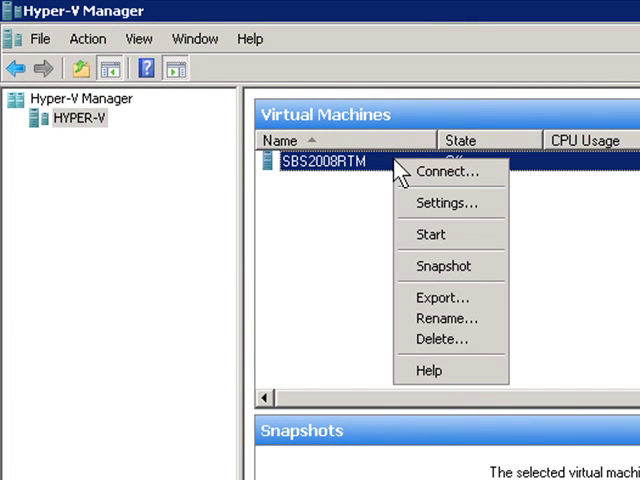
pyautogui.moveTo(446, 204)
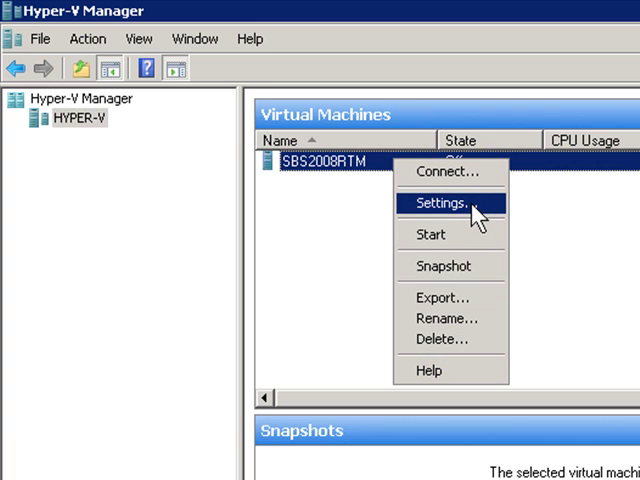
pyautogui.click(442, 204)
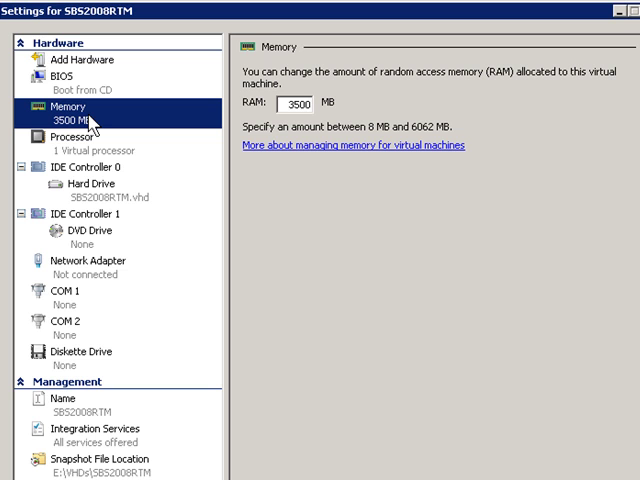
pyautogui.click(68, 134)
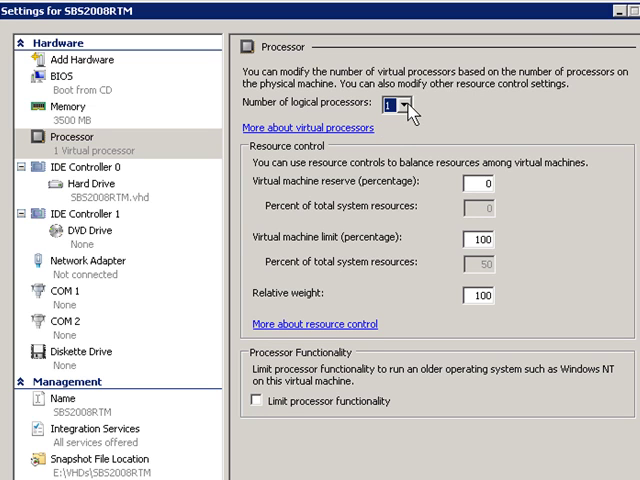
pyautogui.moveTo(98, 196)
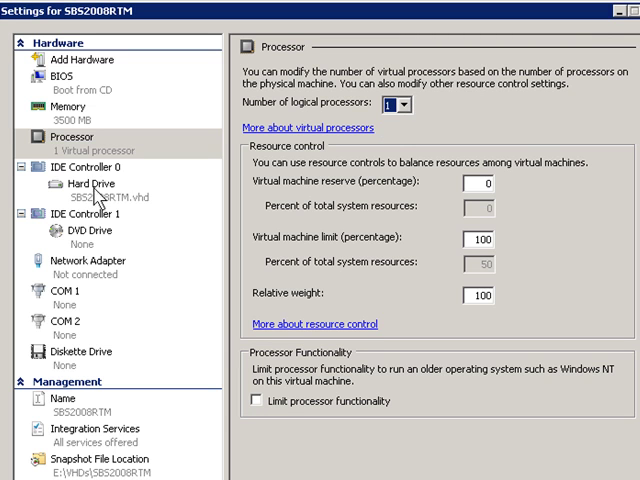
pyautogui.click(84, 184)
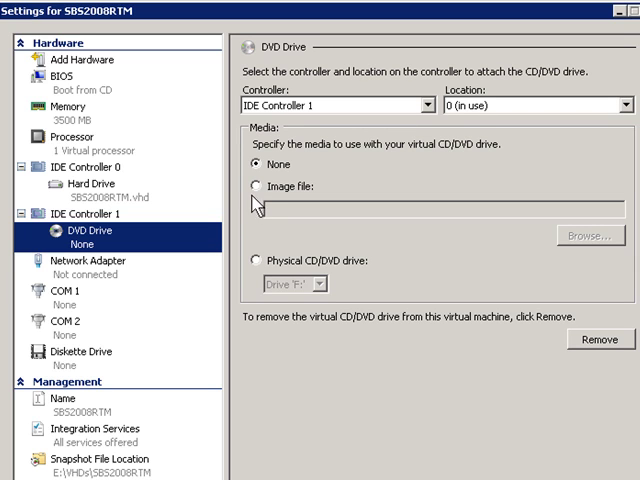
# - Mount the en_disc_1 Windows Small Business Server 2008 ISO from the ISOs folder as the DVD image
pyautogui.click(244, 186)
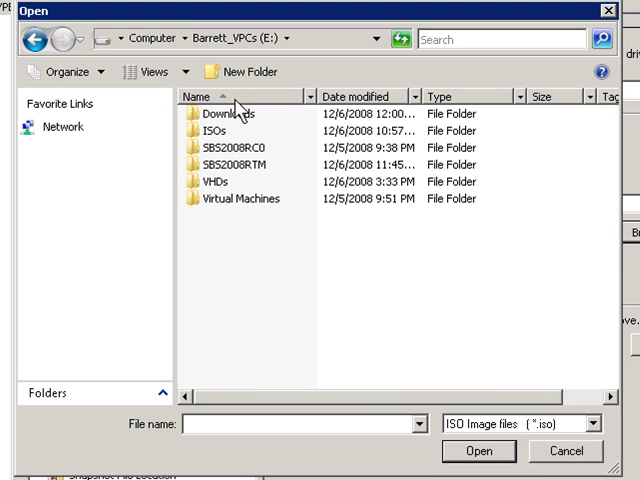
pyautogui.click(216, 128)
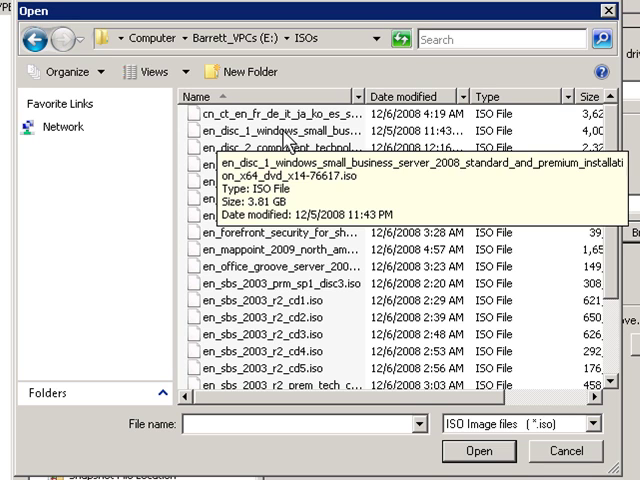
pyautogui.click(280, 134)
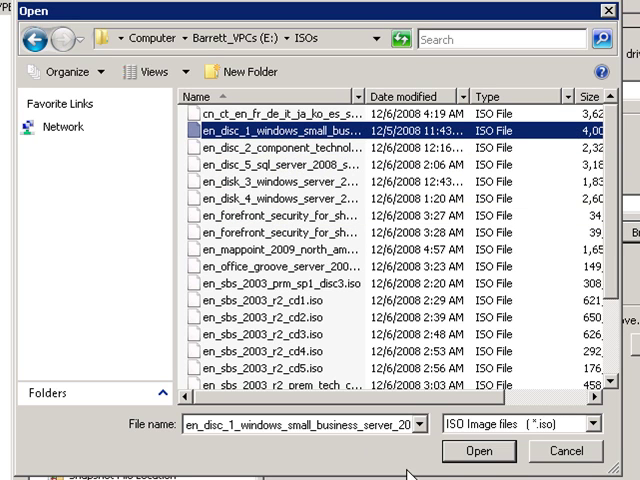
pyautogui.moveTo(528, 440)
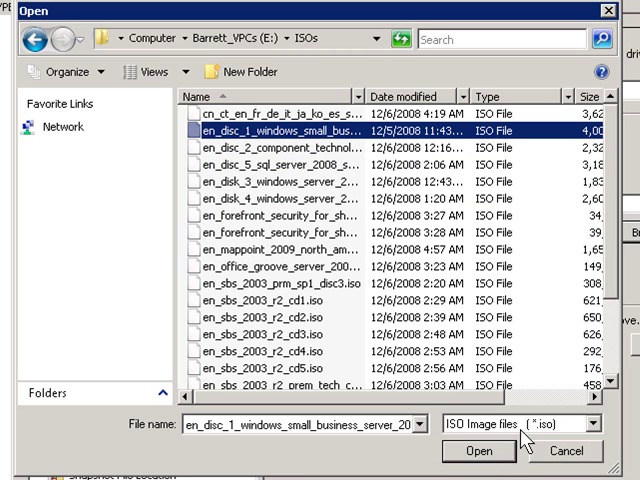
pyautogui.click(476, 452)
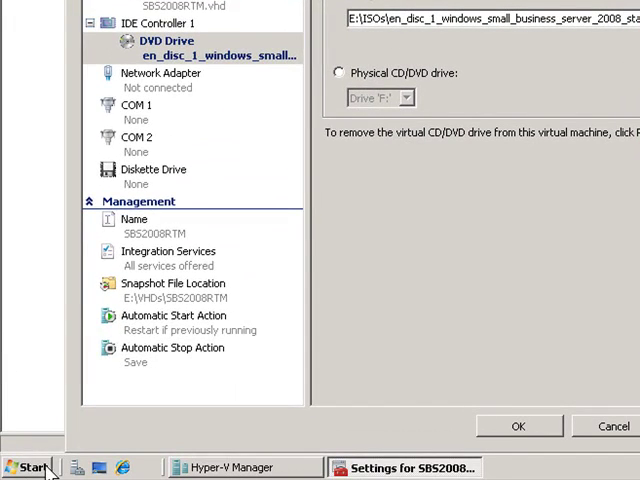
# - Browse the SBS08ANSWER (H:) disk showing SBS08Answer.vhd, SBSAfg.exe and SBSAnswerFile.xml
pyautogui.click(30, 468)
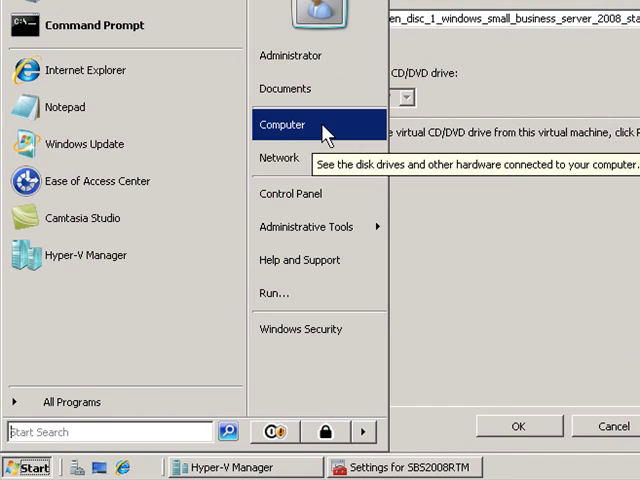
pyautogui.click(284, 124)
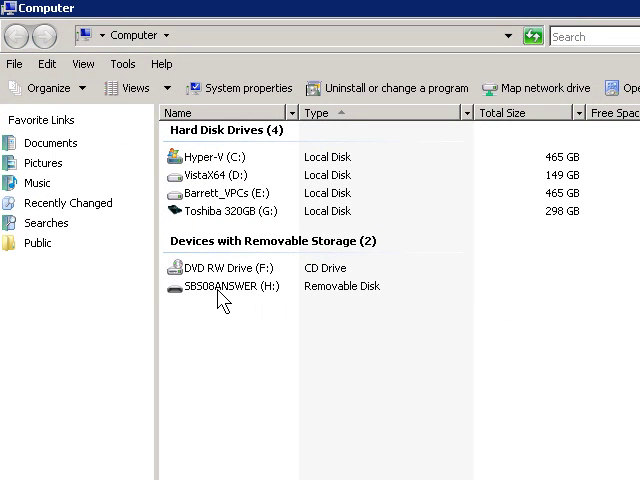
pyautogui.doubleClick(230, 284)
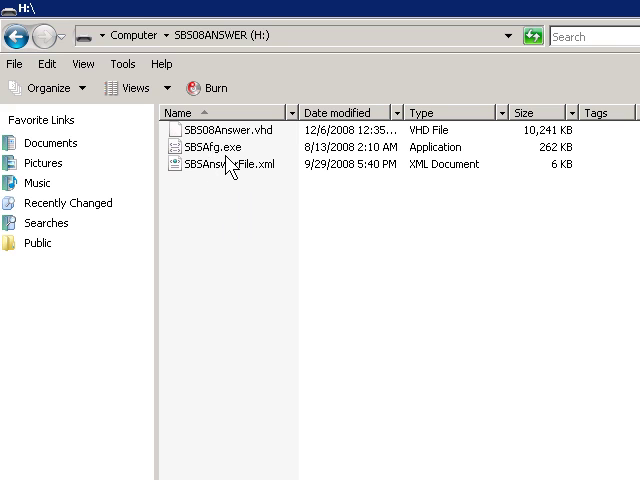
pyautogui.moveTo(224, 164)
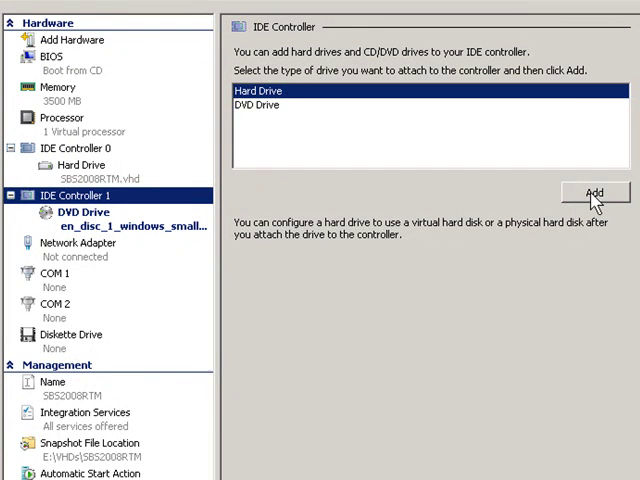
# - Add a hard drive on IDE Controller 1 using SBS08Answer.vhd from the H: answer disk
pyautogui.click(594, 192)
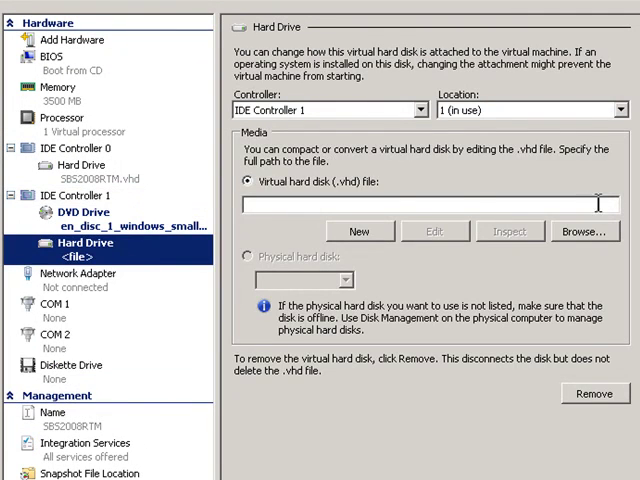
pyautogui.click(584, 232)
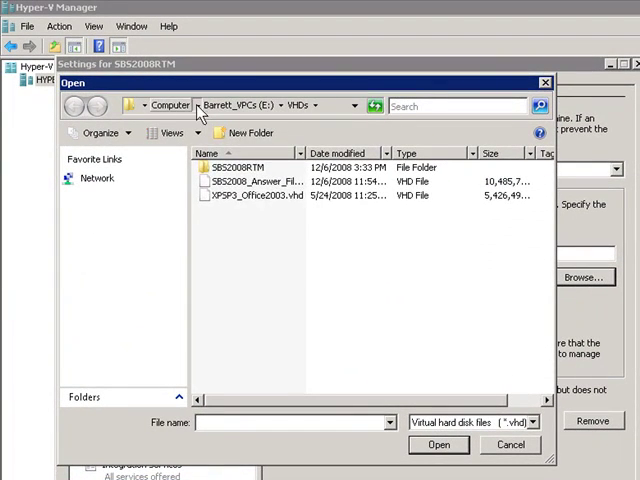
pyautogui.click(354, 104)
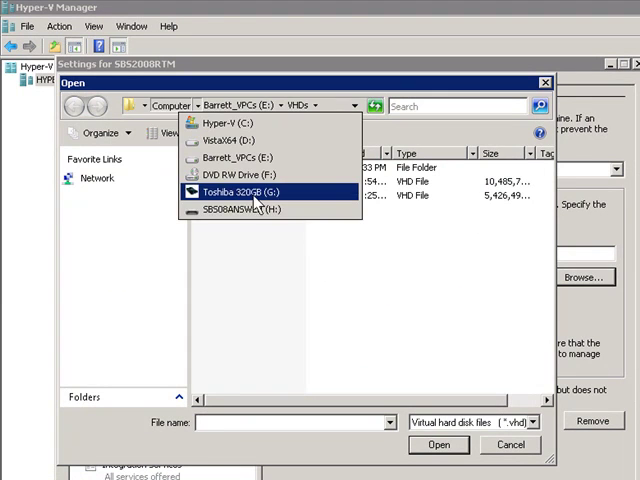
pyautogui.click(250, 210)
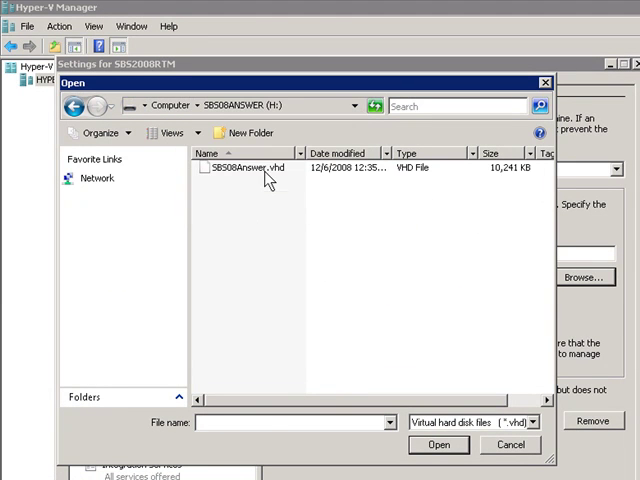
pyautogui.click(438, 444)
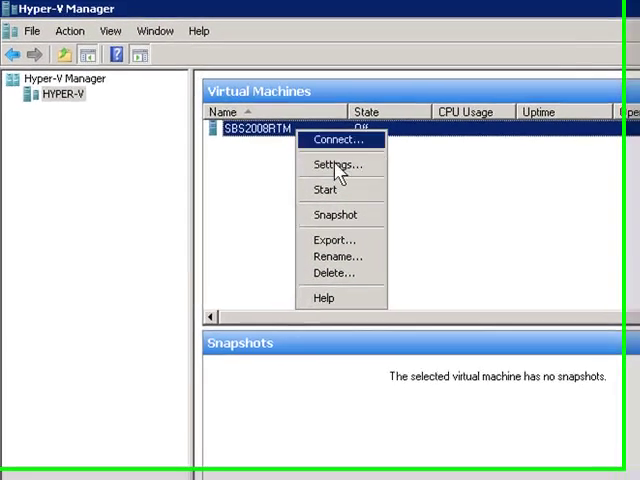
# - Start the SBS2008RTM virtual machine so its state shows Starting
pyautogui.click(328, 188)
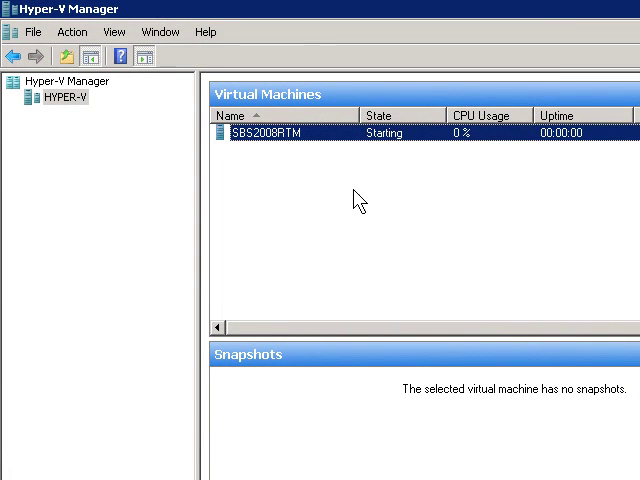